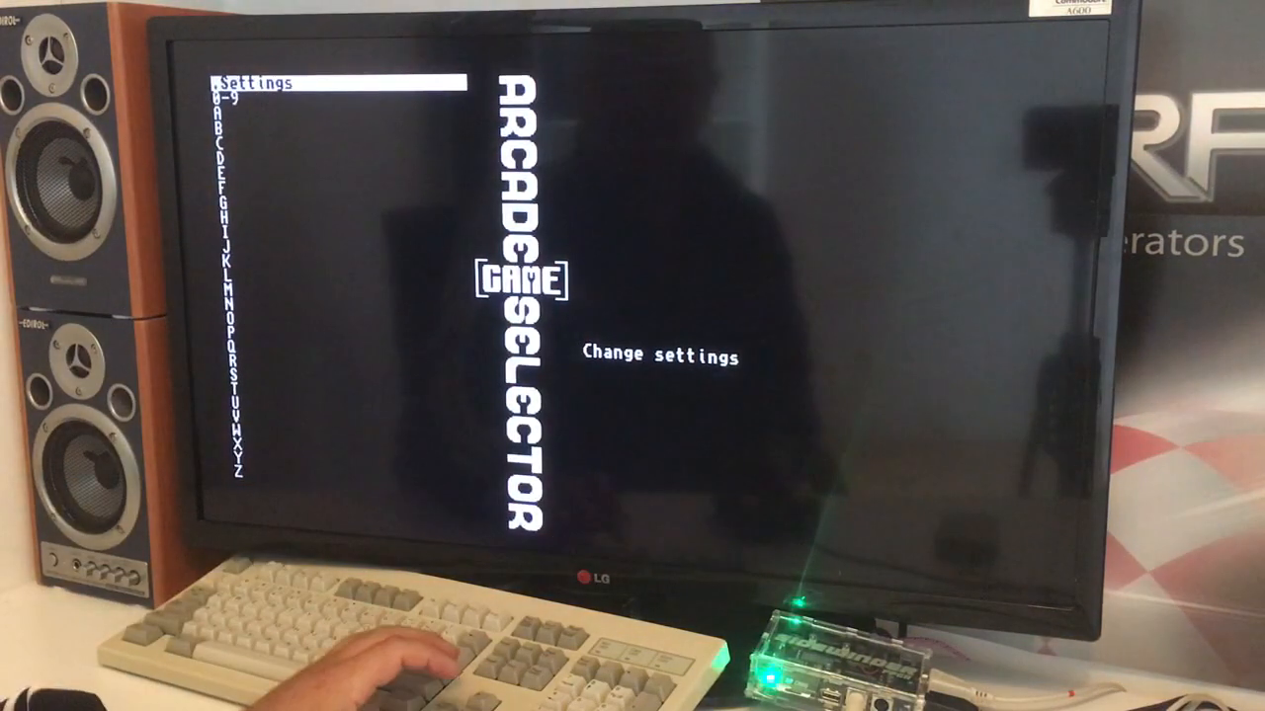
- Move from Settings into the game titles, landing on Alien Breed: Tower Assault's details
{"action": "key", "text": "down"}
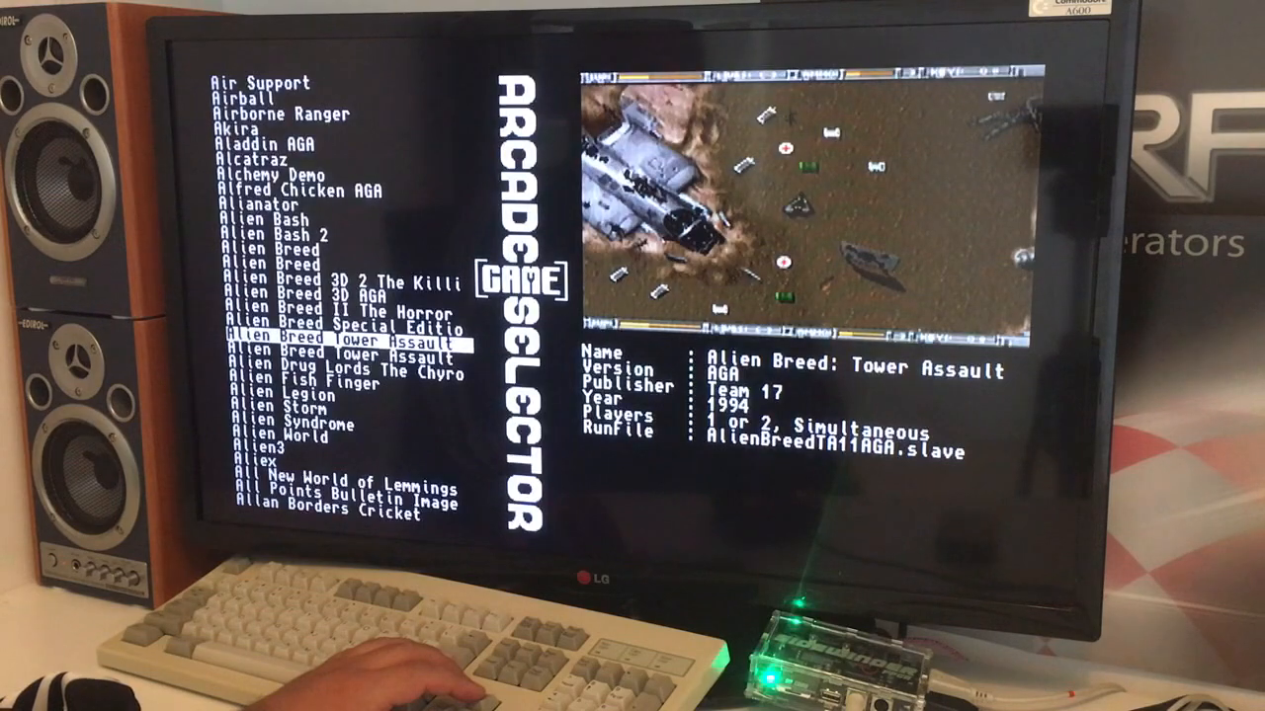
- Select Alien Breed: Special Edition in the list and launch it through WHDLoad
{"action": "key", "text": "up"}
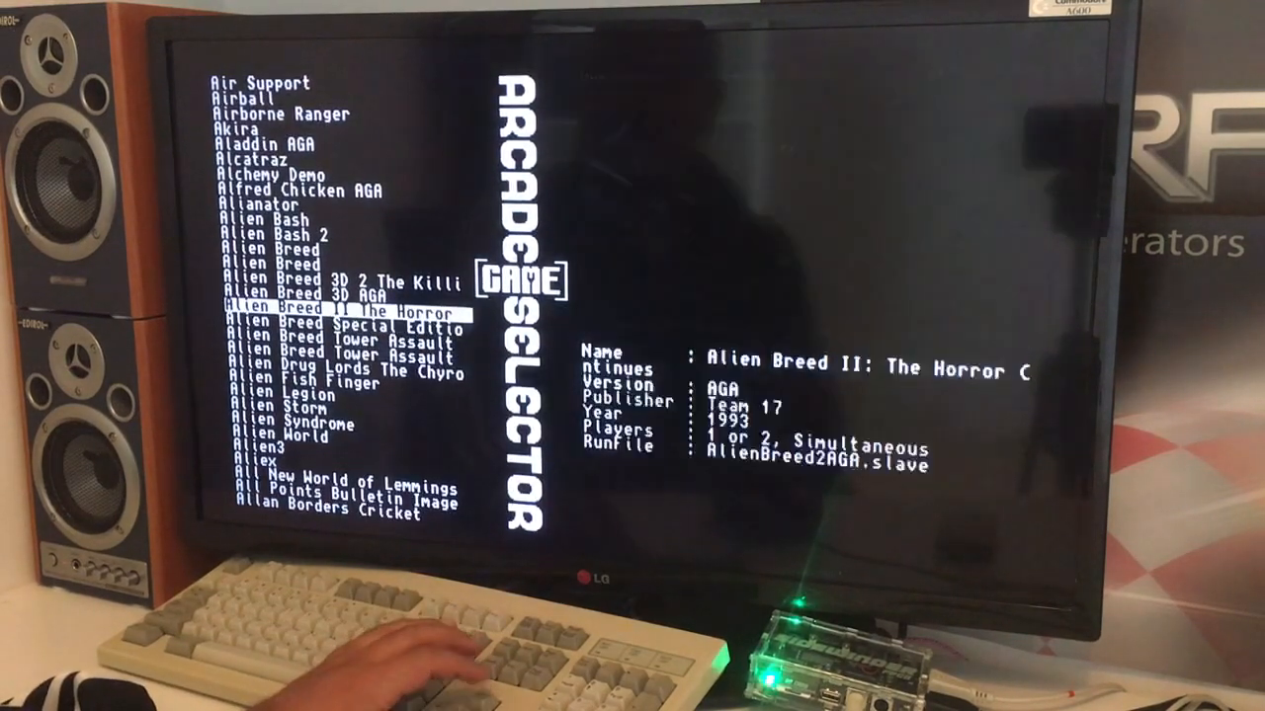
{"action": "key", "text": "up"}
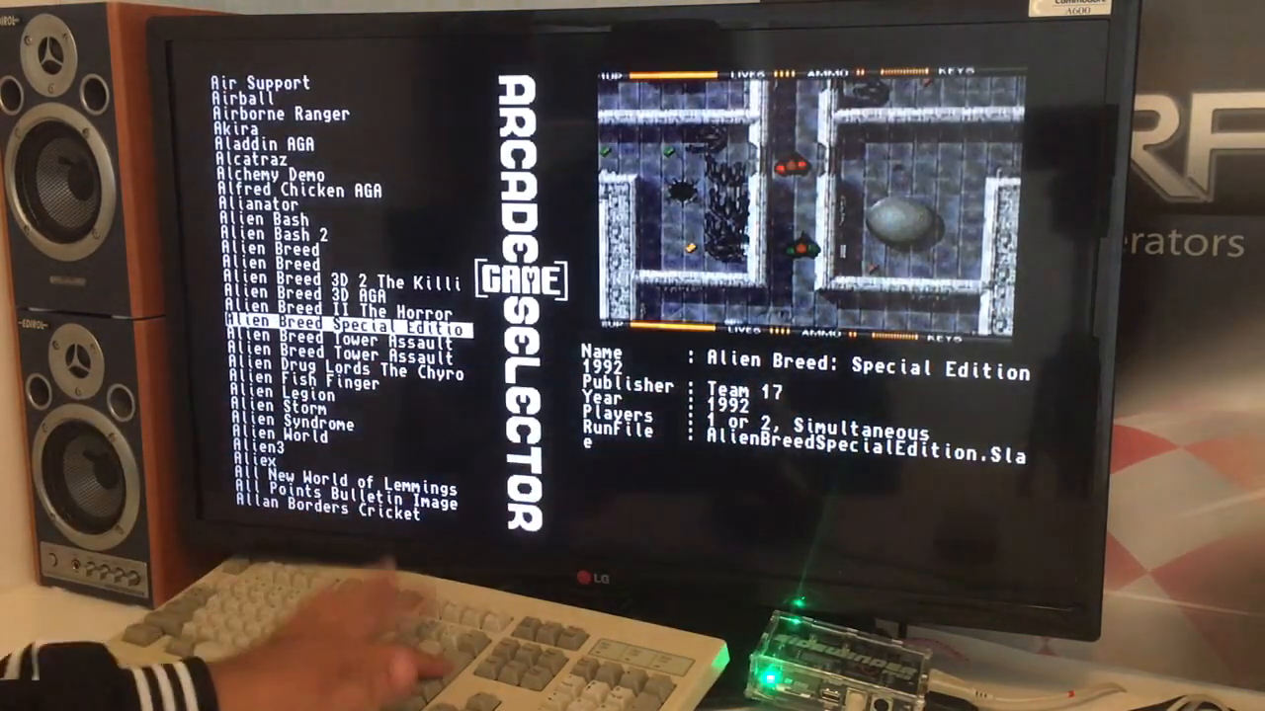
{"action": "key", "text": "Return"}
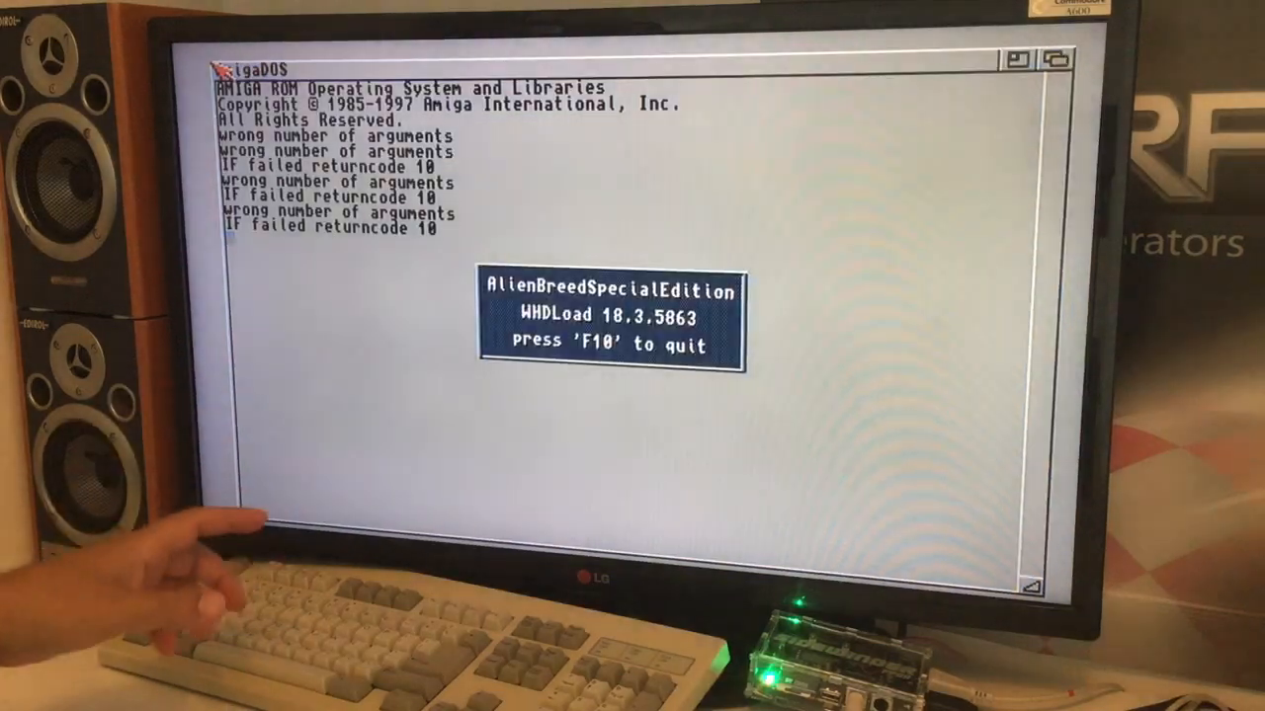